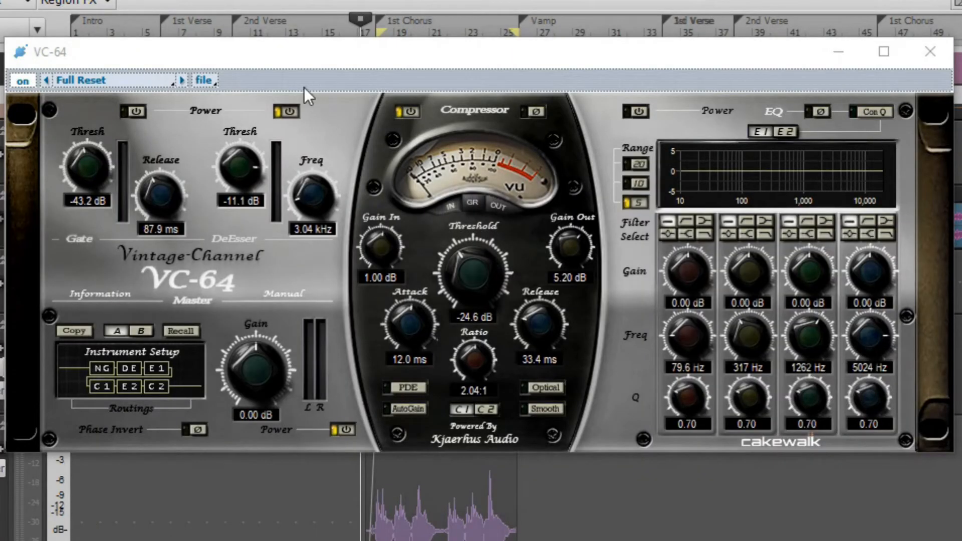
mouse_move(306, 209)
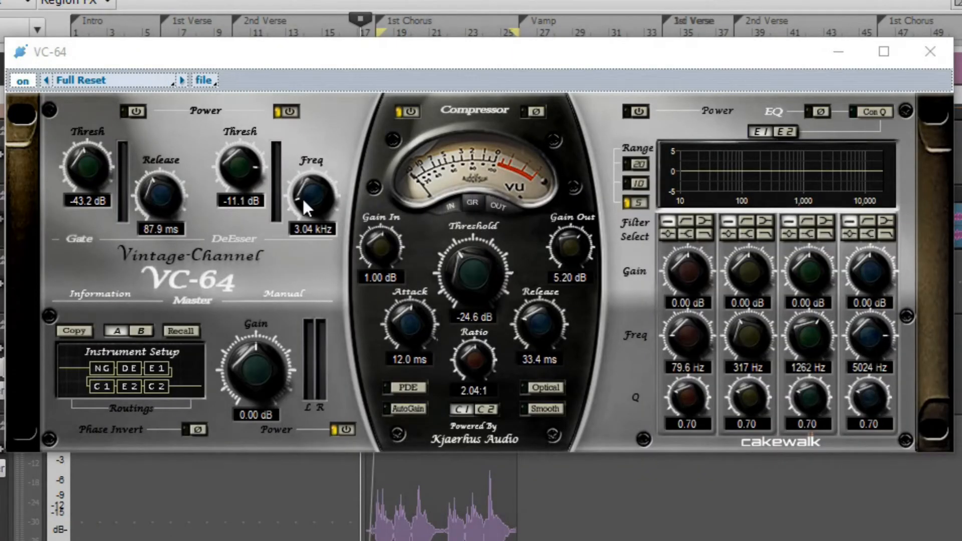
mouse_move(257, 156)
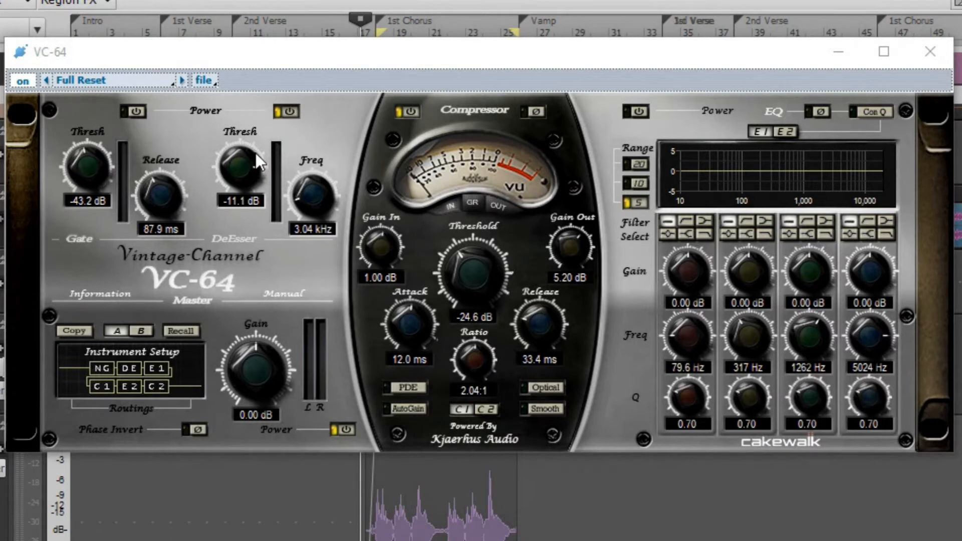
mouse_move(335, 183)
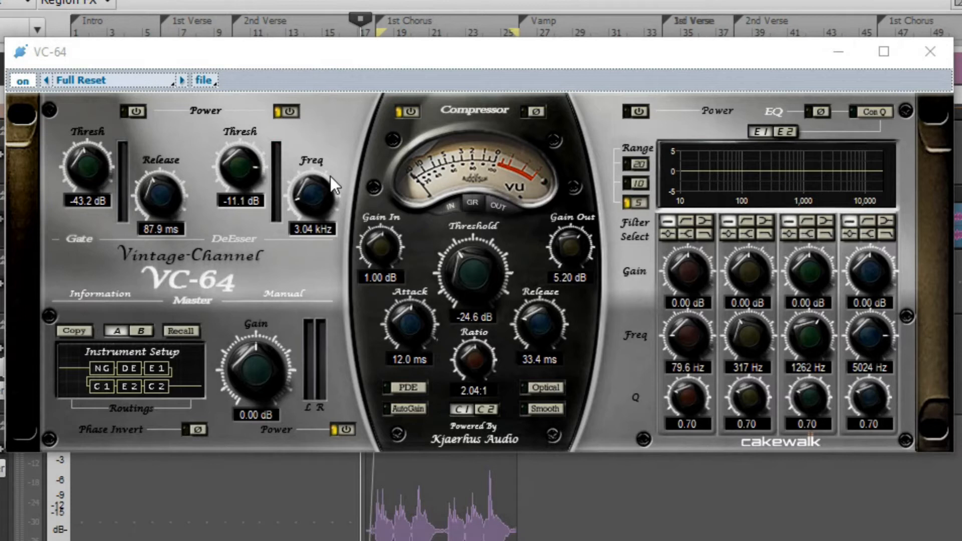
mouse_move(333, 187)
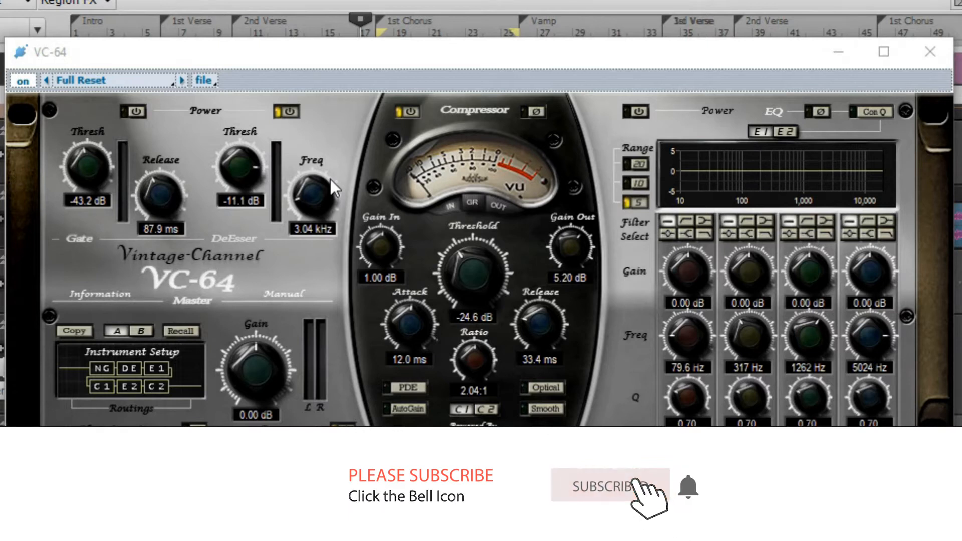
- Push the VC-64 de-esser threshold from -11.1 dB up to 0 dB, then back to -7.80 dB
left_click(607, 487)
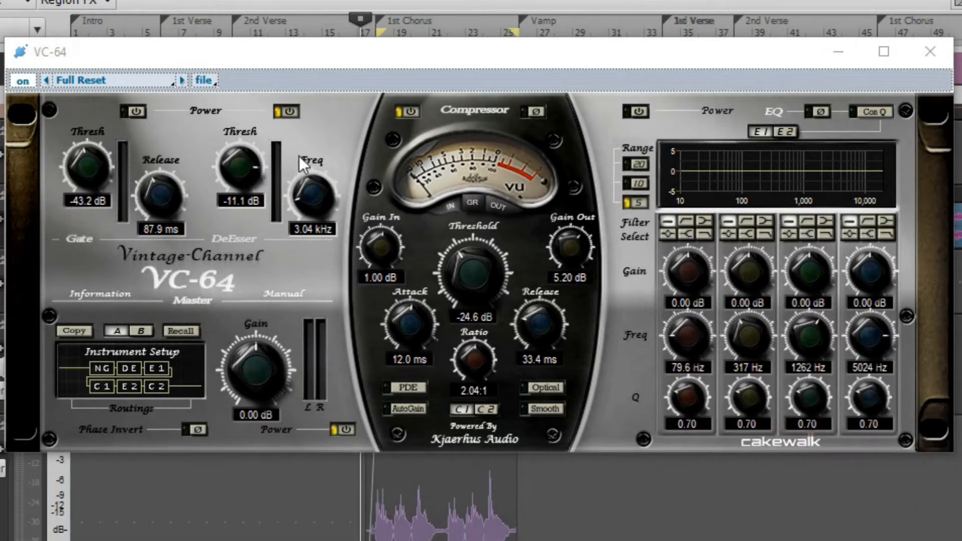
mouse_move(257, 175)
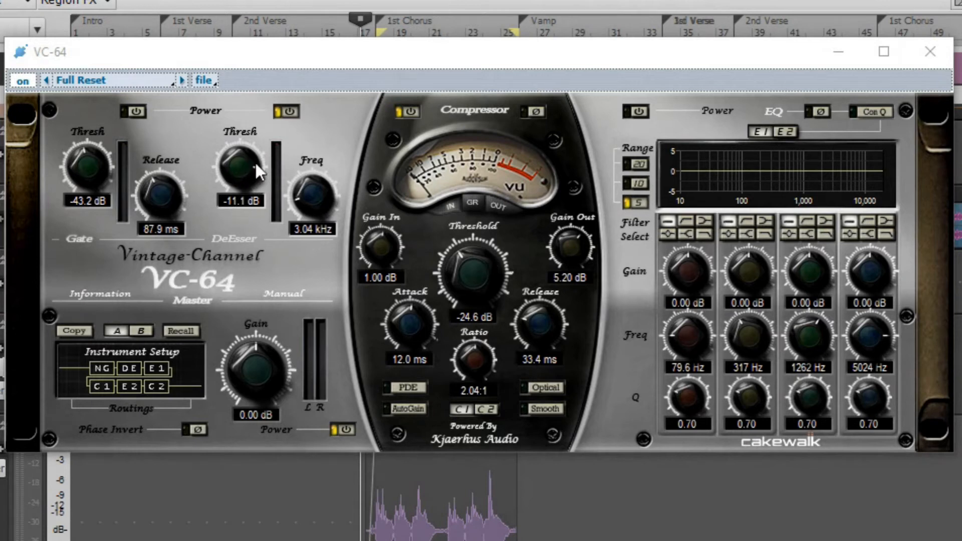
mouse_move(271, 223)
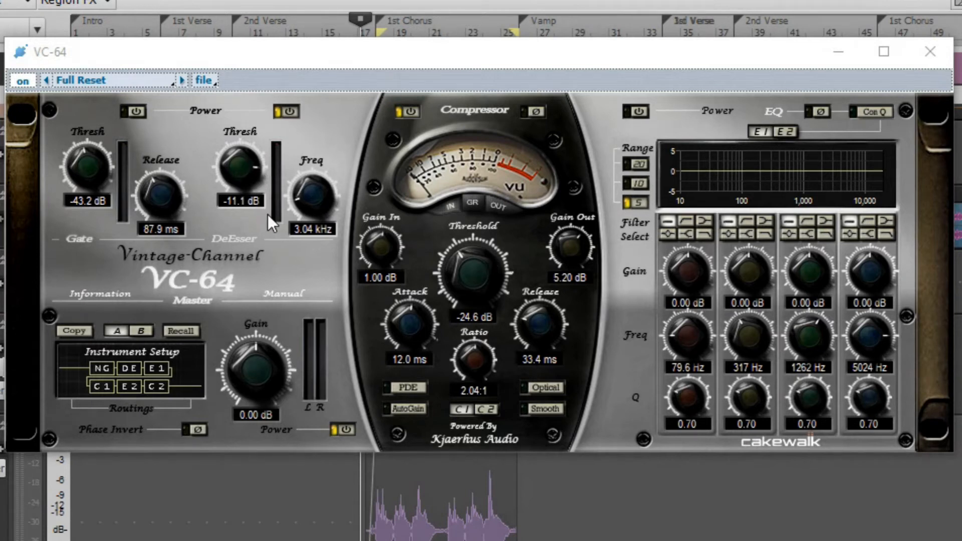
mouse_move(260, 187)
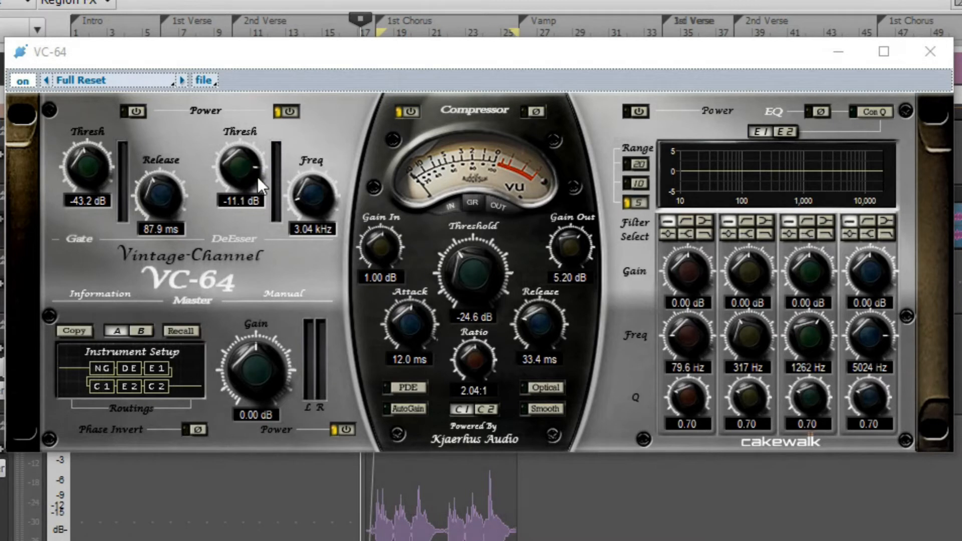
mouse_move(241, 174)
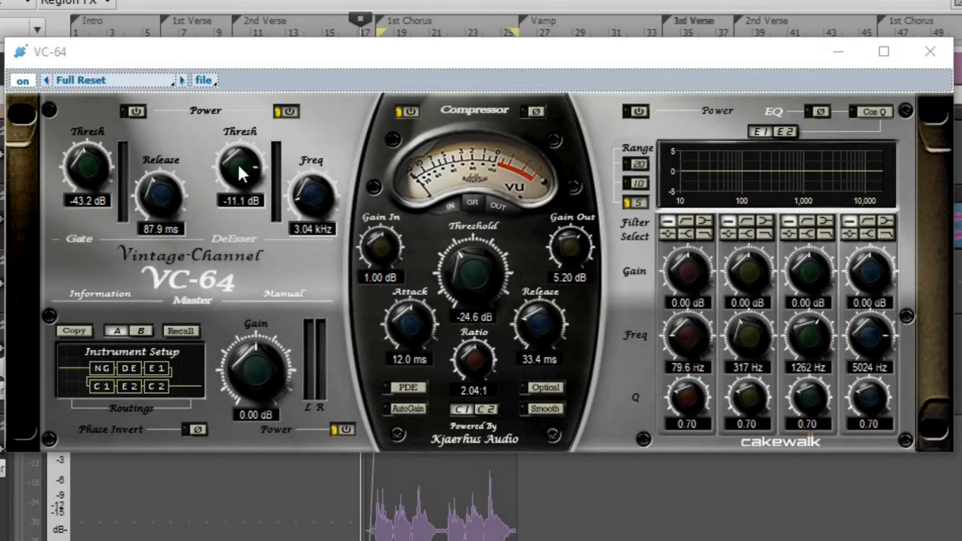
mouse_move(312, 214)
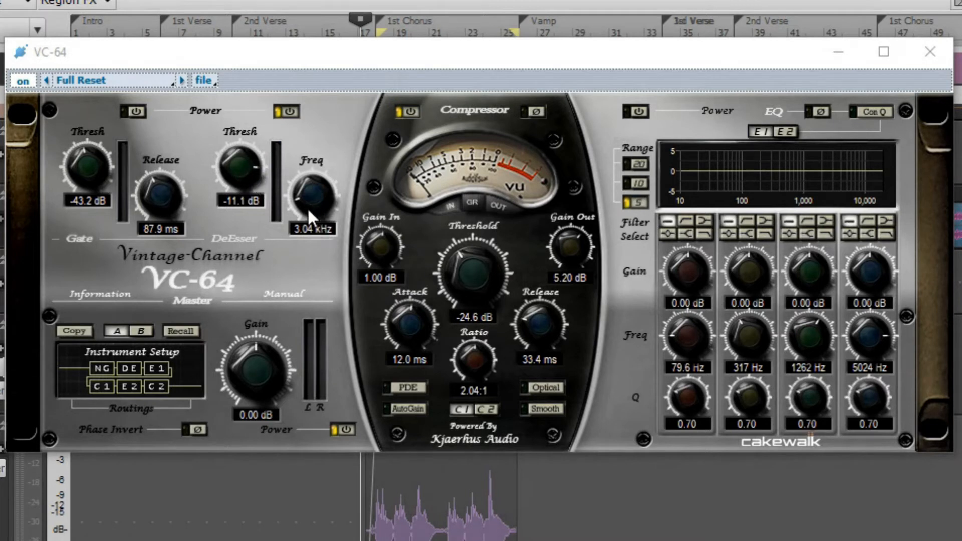
mouse_move(320, 217)
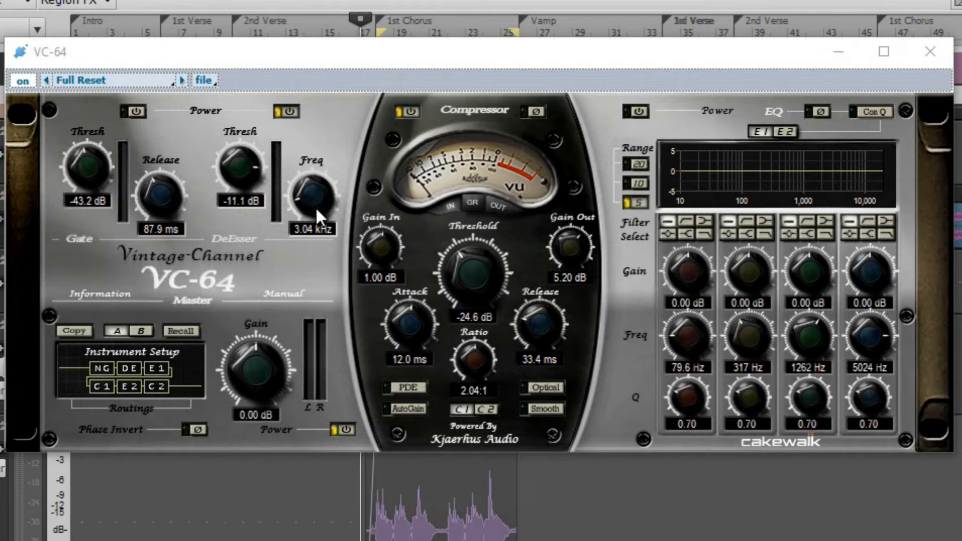
mouse_move(320, 216)
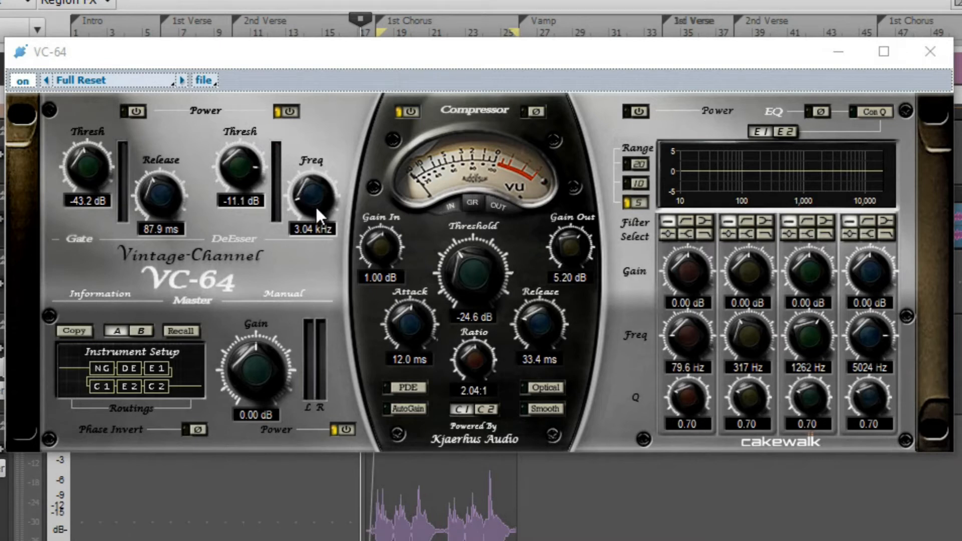
mouse_move(243, 190)
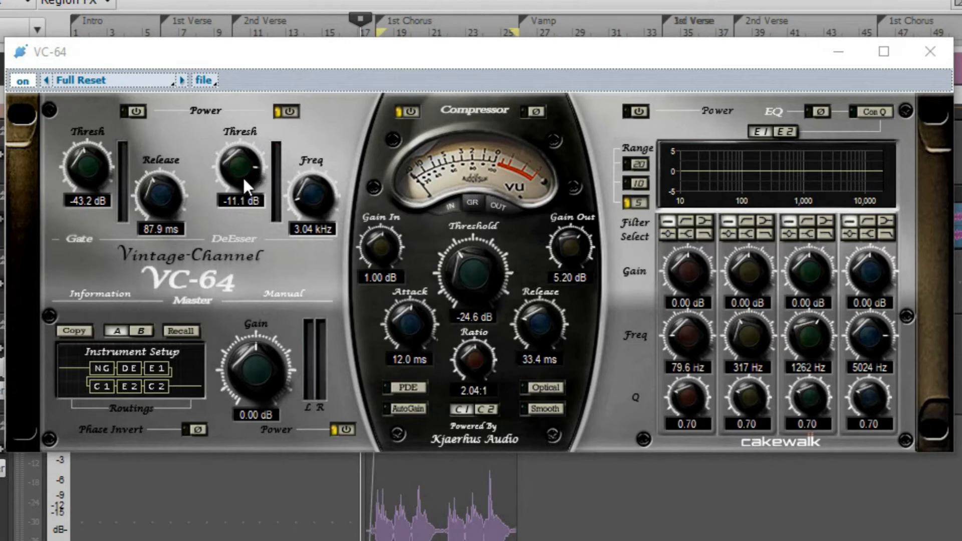
left_click_drag(240, 172, 222, 150)
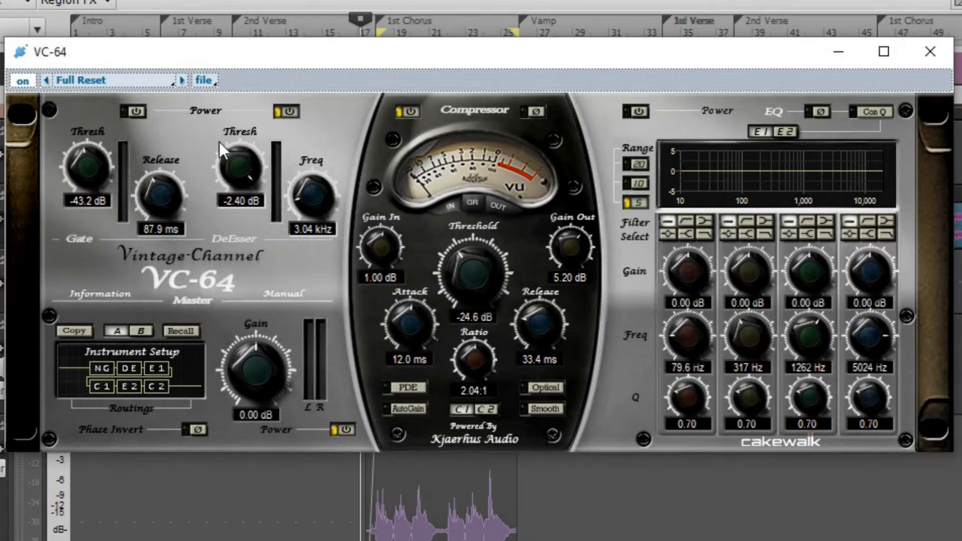
left_click_drag(237, 153, 238, 184)
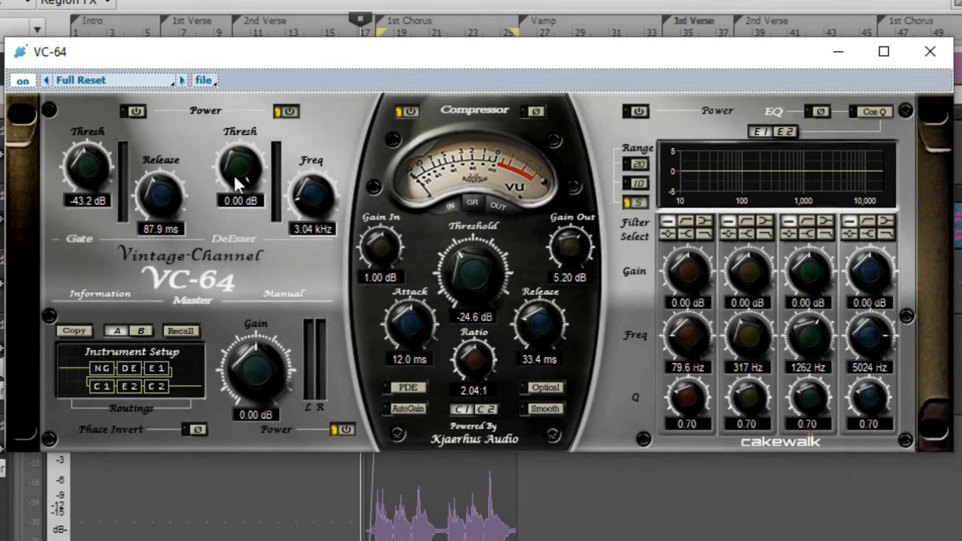
mouse_move(314, 109)
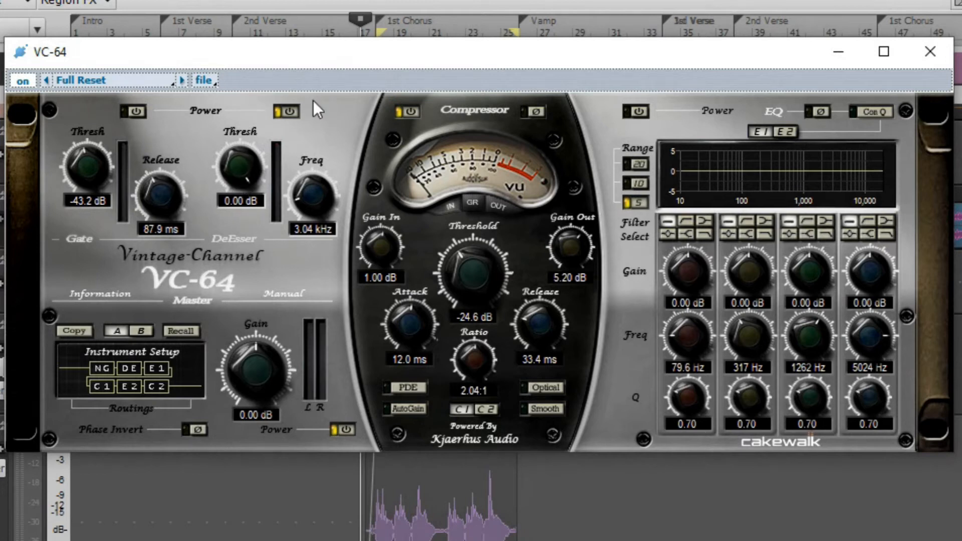
mouse_move(294, 190)
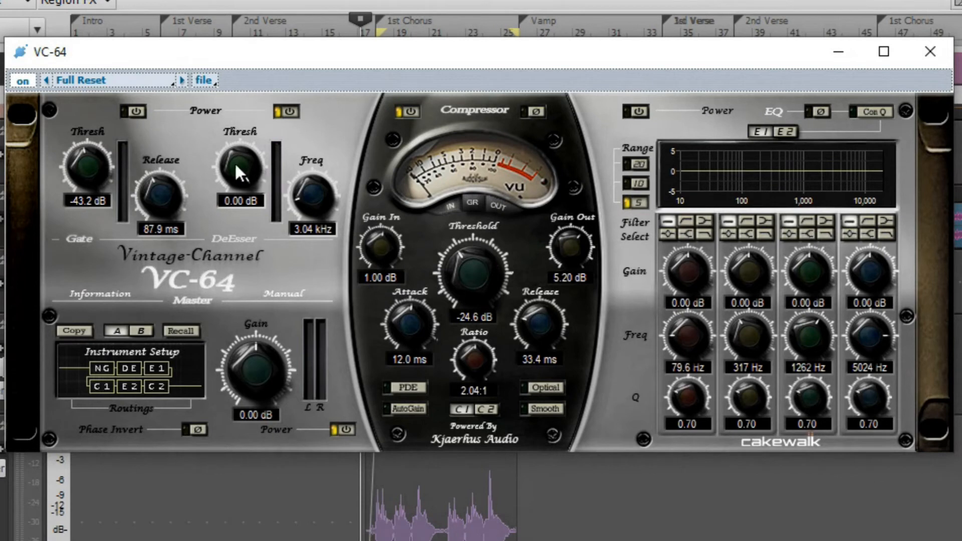
left_click_drag(239, 169, 243, 184)
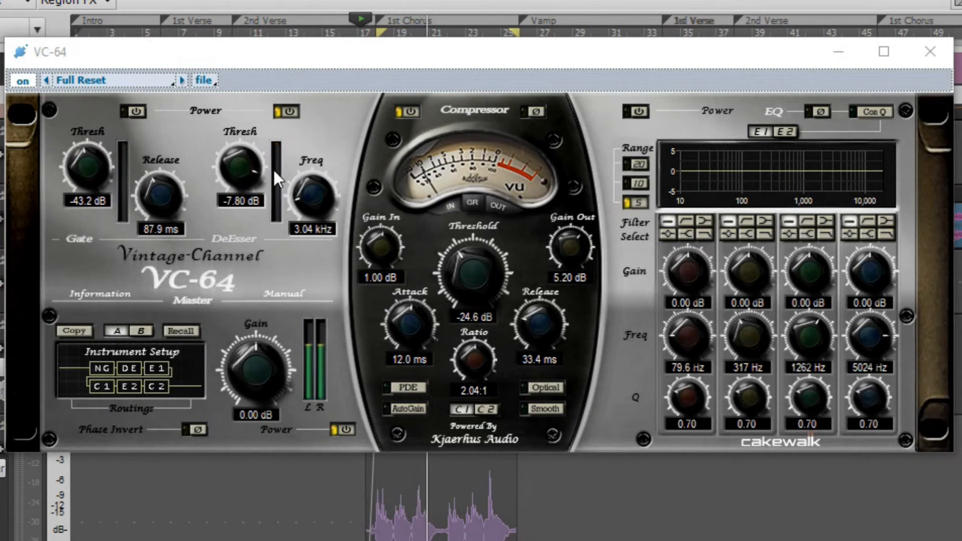
- Sweep the VC-64 de-esser threshold down to about -40 dB
left_click_drag(239, 172, 236, 187)
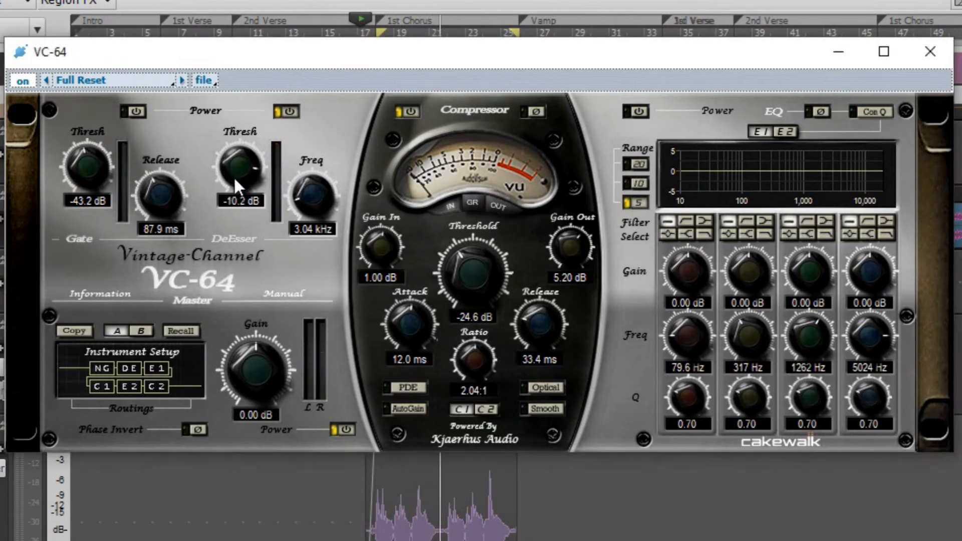
left_click_drag(240, 172, 243, 218)
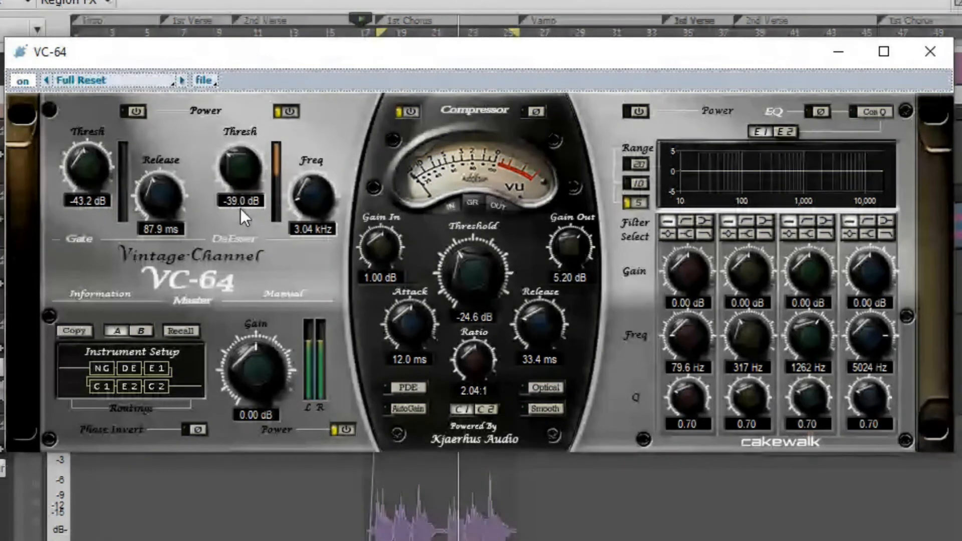
left_click_drag(240, 172, 242, 190)
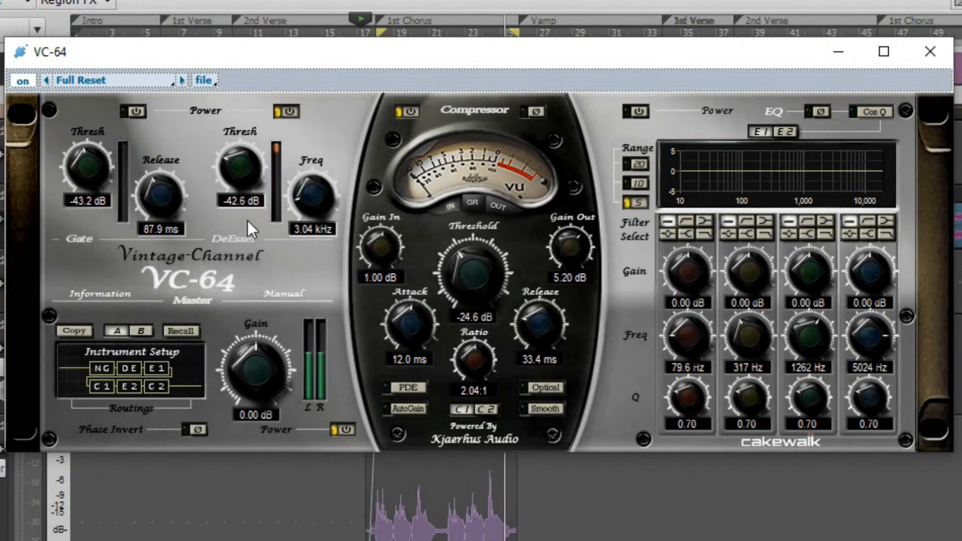
- Raise the de-esser threshold back up through -23 and -16 dB to -9.90 dB
left_click_drag(239, 175, 240, 156)
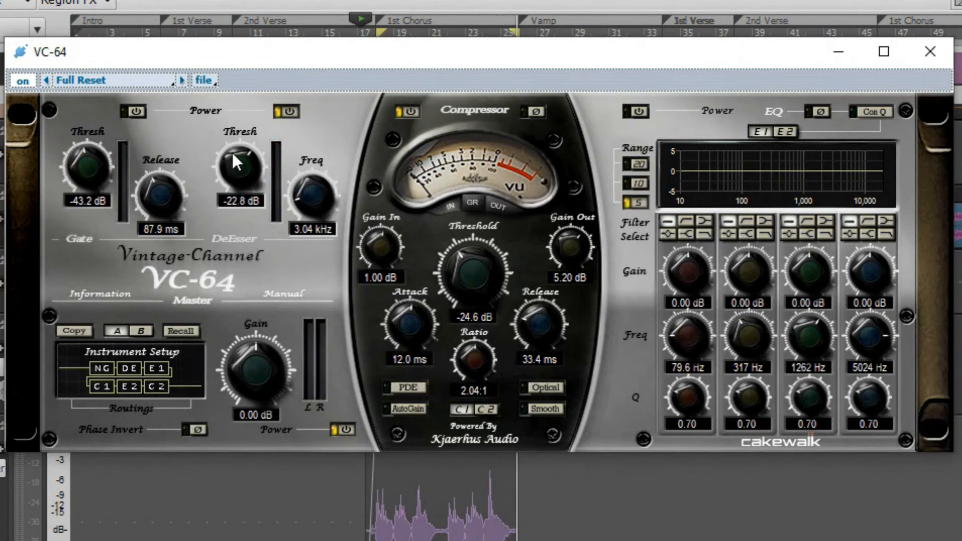
left_click_drag(239, 178, 235, 144)
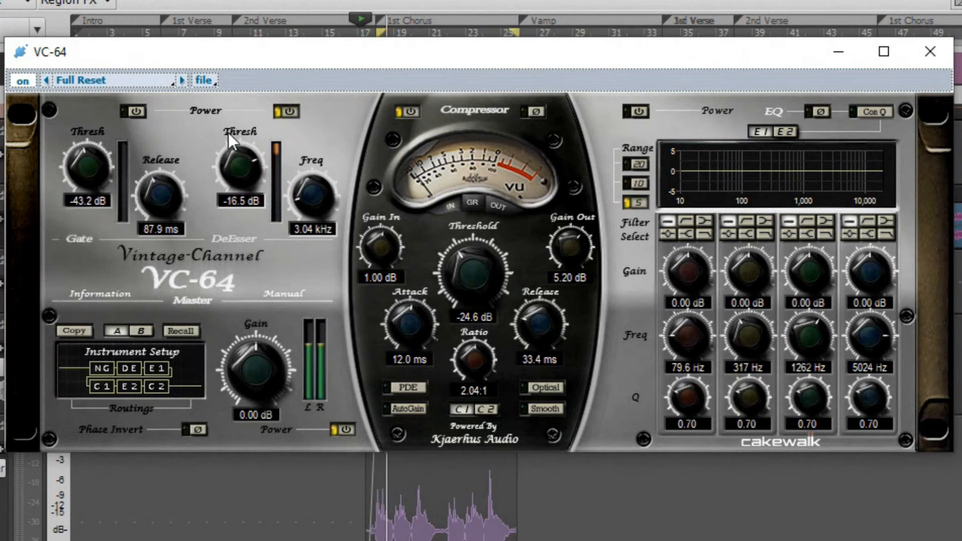
left_click_drag(239, 172, 243, 141)
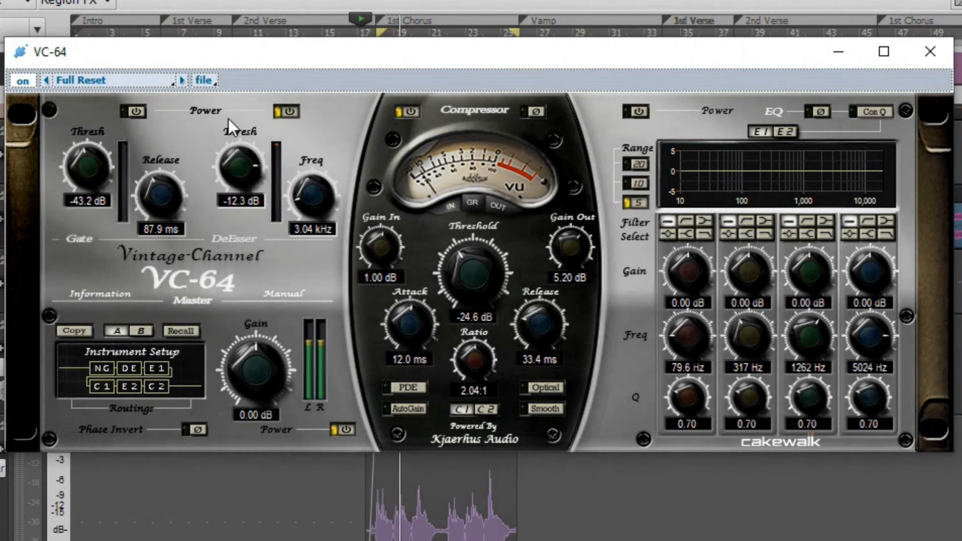
left_click_drag(239, 172, 243, 162)
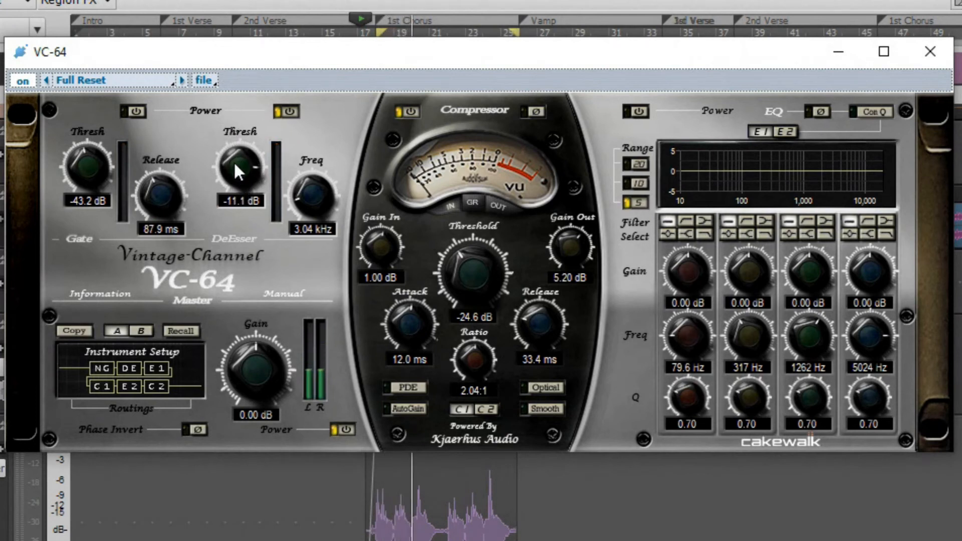
left_click_drag(240, 172, 242, 162)
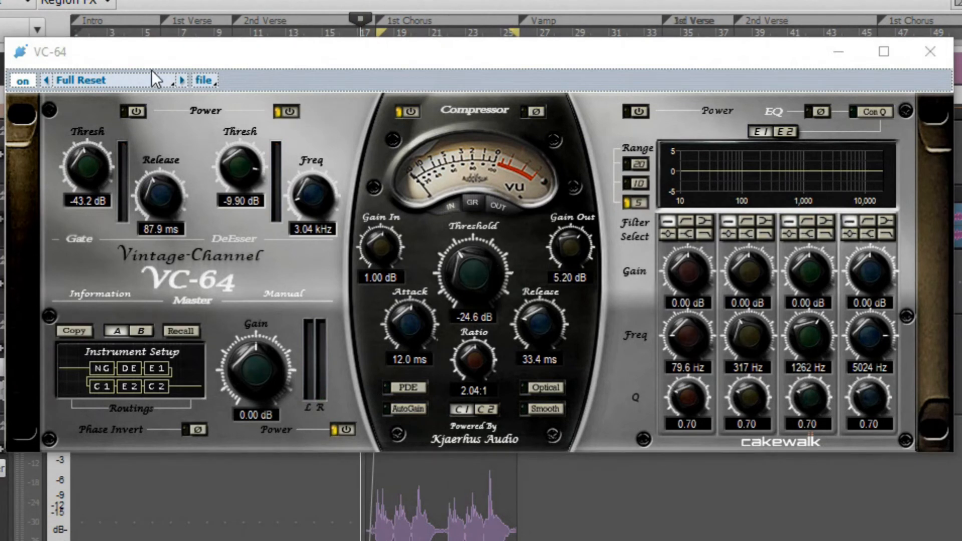
left_click(81, 80)
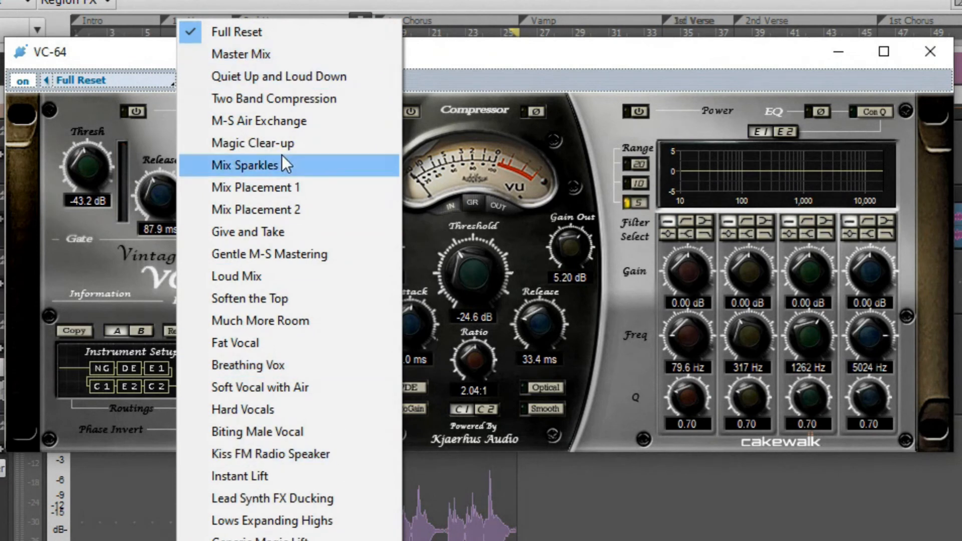
mouse_move(468, 70)
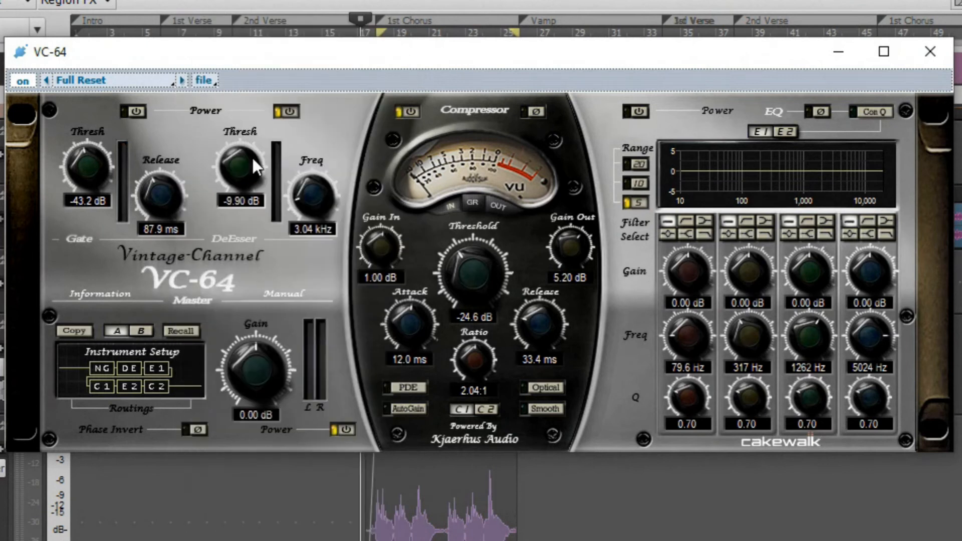
mouse_move(617, 277)
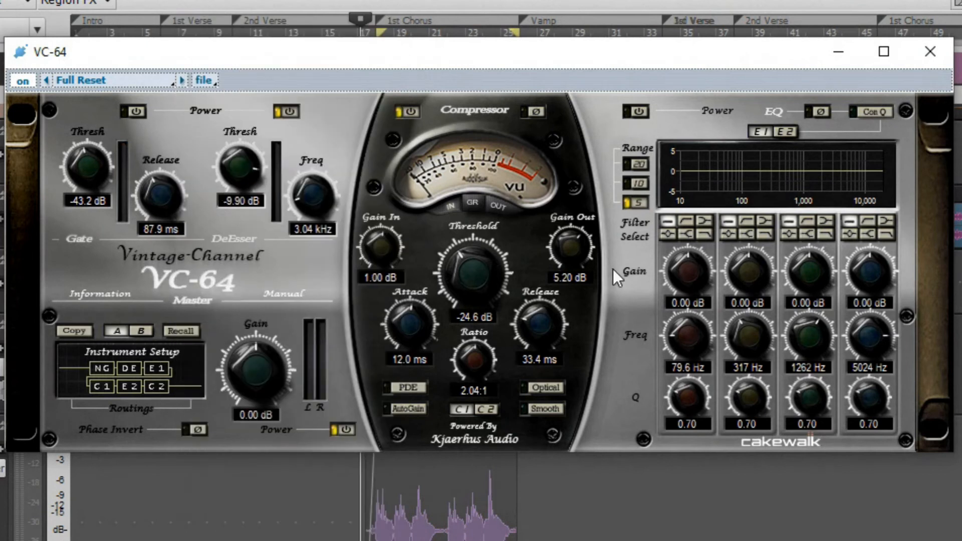
mouse_move(365, 280)
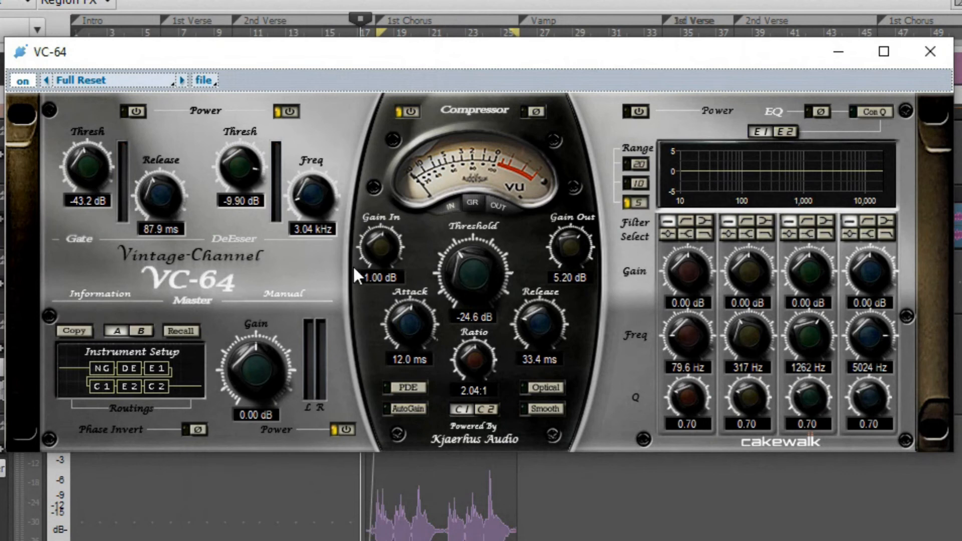
mouse_move(357, 267)
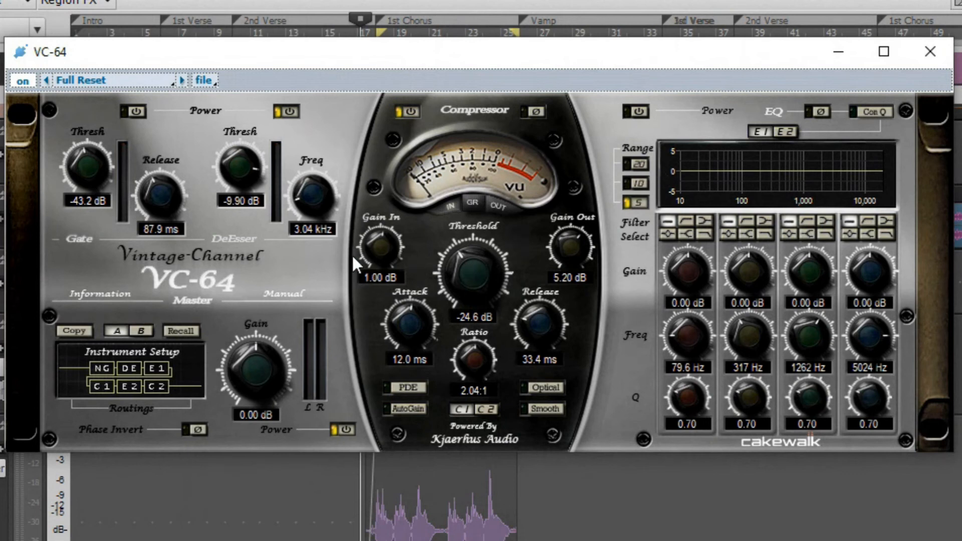
mouse_move(281, 171)
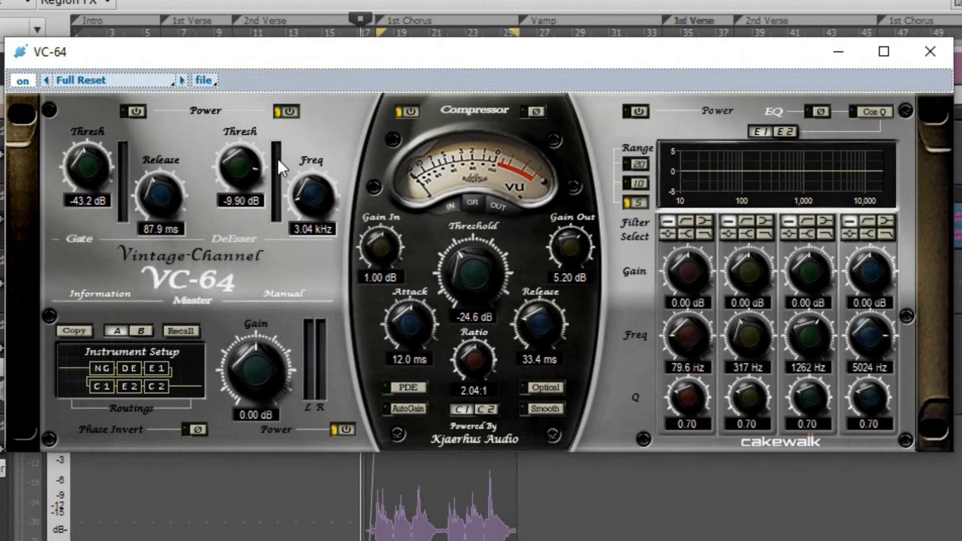
mouse_move(641, 259)
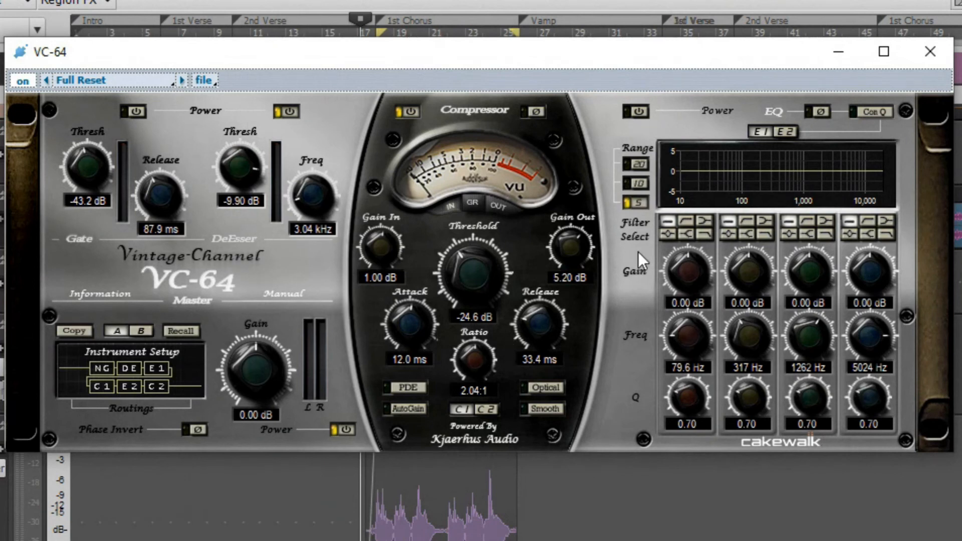
mouse_move(580, 396)
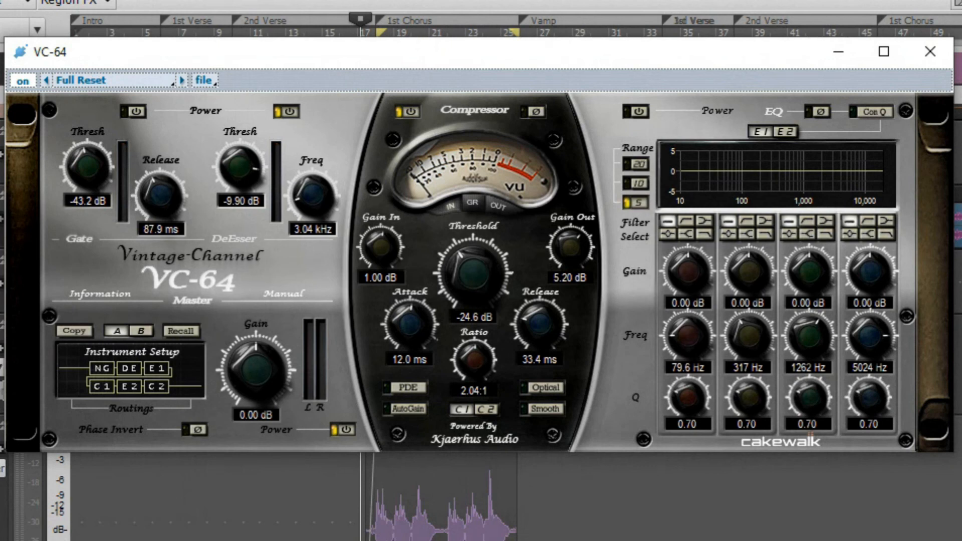
mouse_move(293, 147)
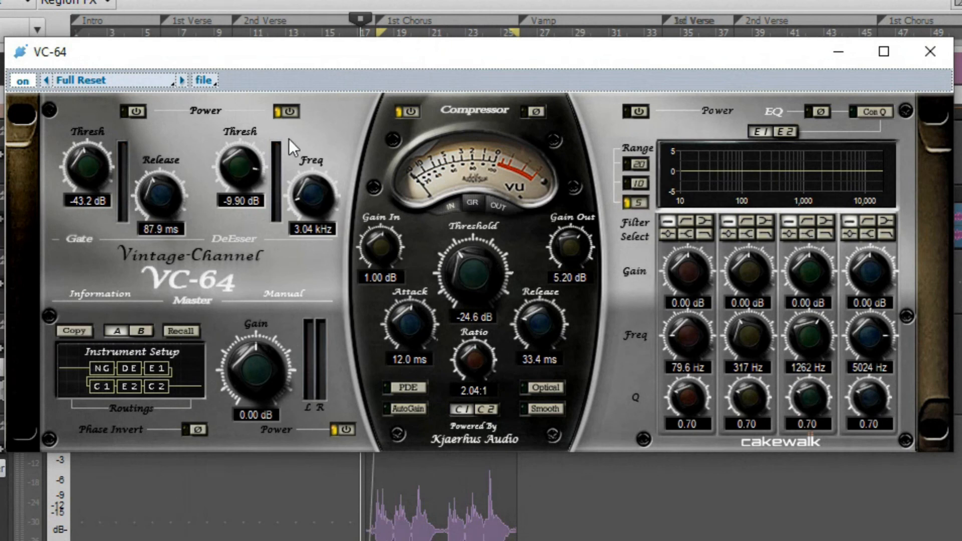
mouse_move(273, 198)
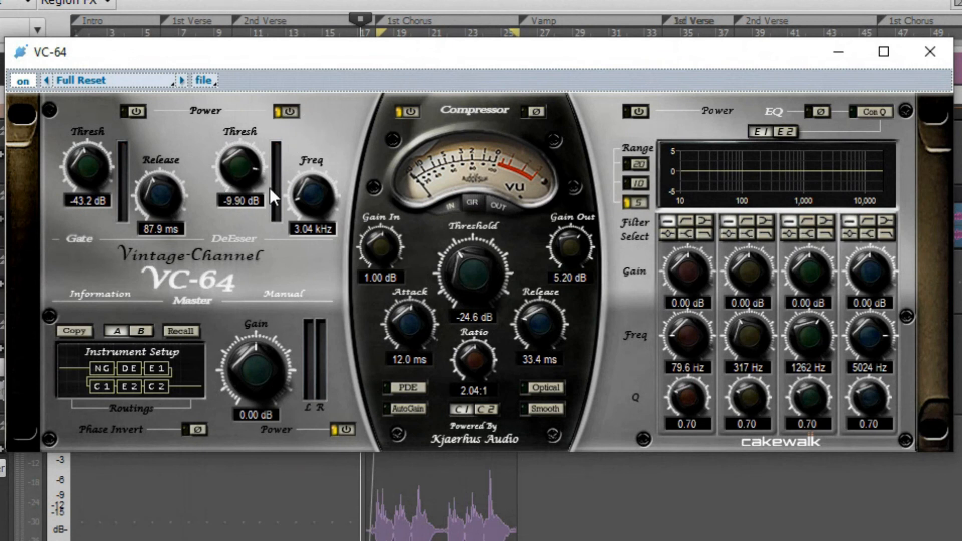